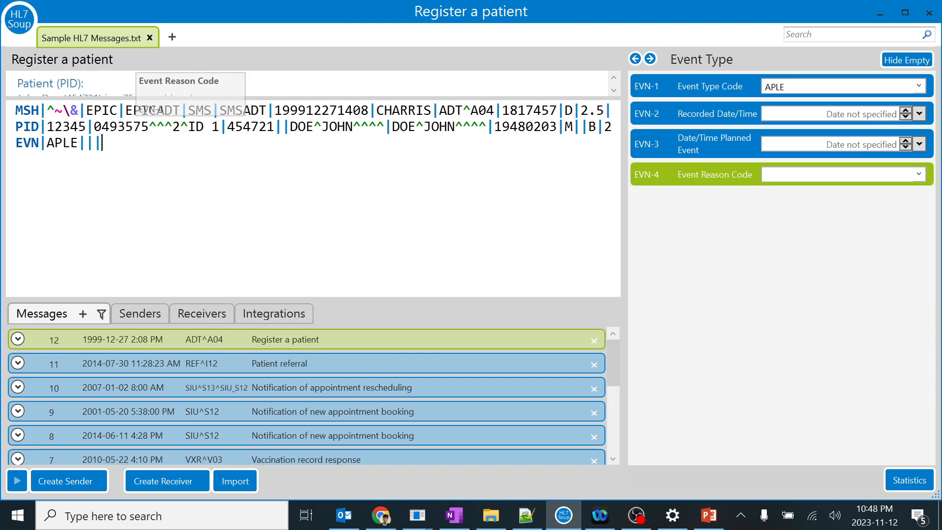
# - Delete the PID and EVN lines, leaving only the MSH header line
pyautogui.click(24, 125)
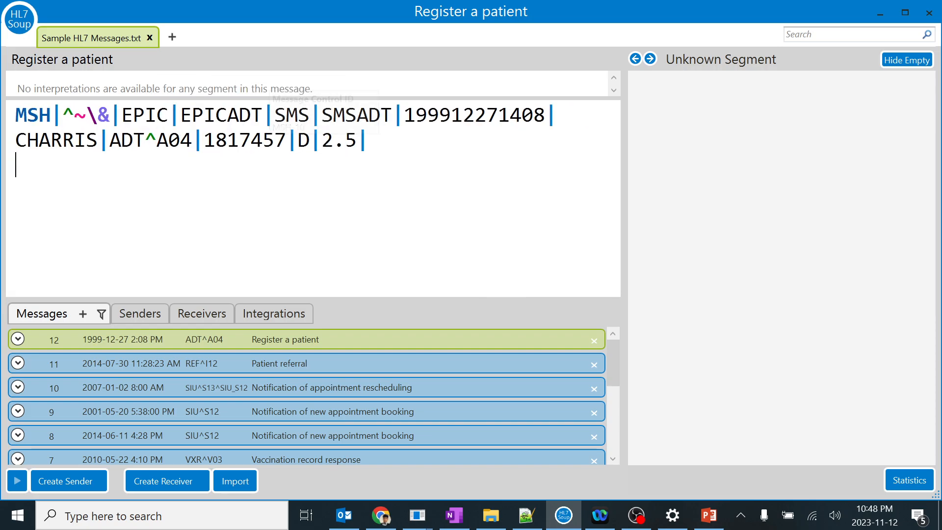
pyautogui.moveTo(84, 114)
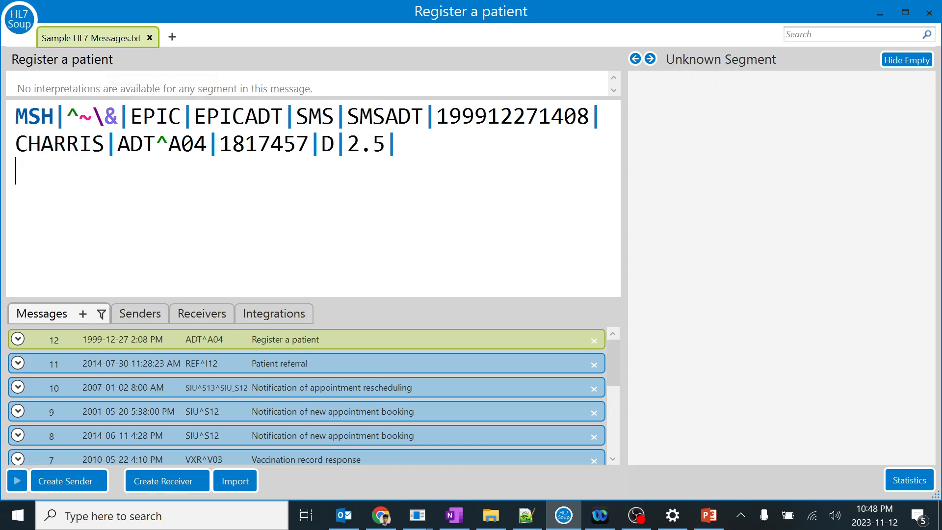
pyautogui.click(34, 116)
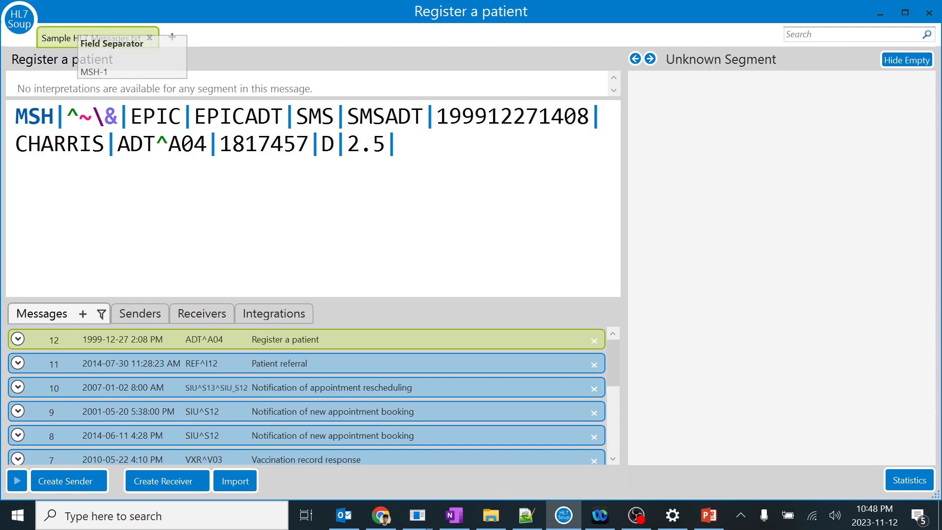
# - Select the EPIC sending application and EPICADT sending facility fields in the MSH line
pyautogui.click(155, 116)
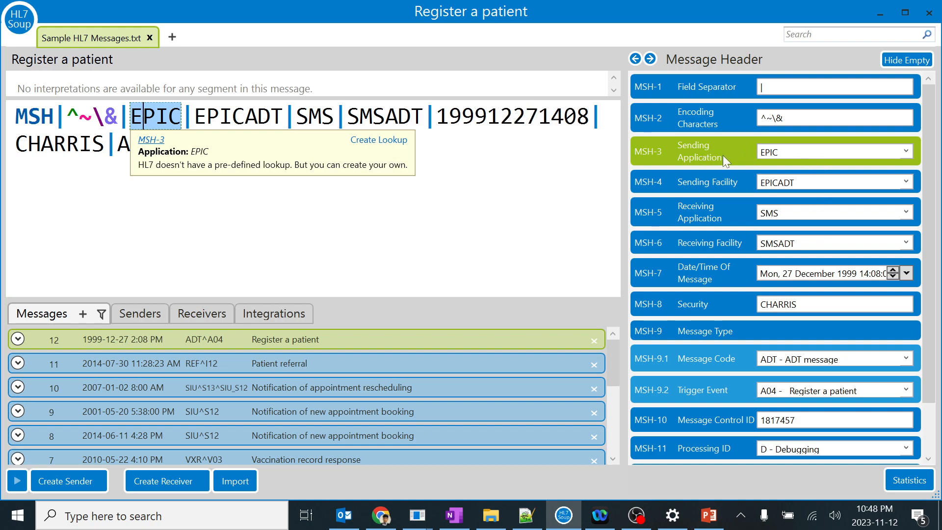
pyautogui.click(235, 116)
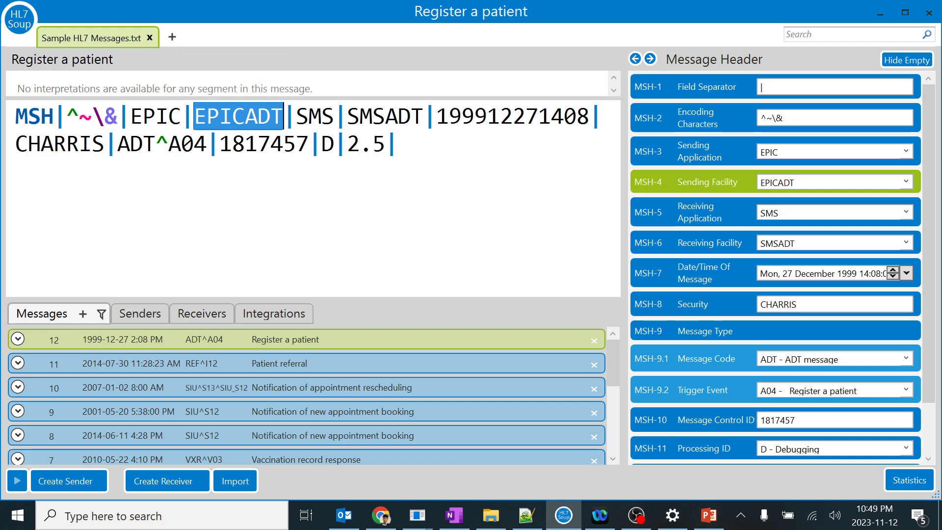
pyautogui.moveTo(236, 117)
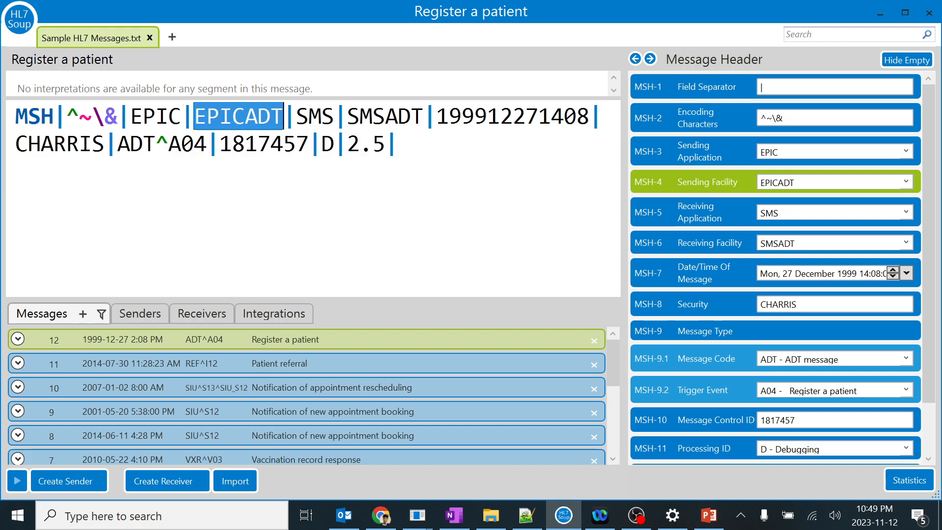
# - Change the sending facility EPICADT to WHO, then check the EPIC and SMS application fields
pyautogui.write('WHO')
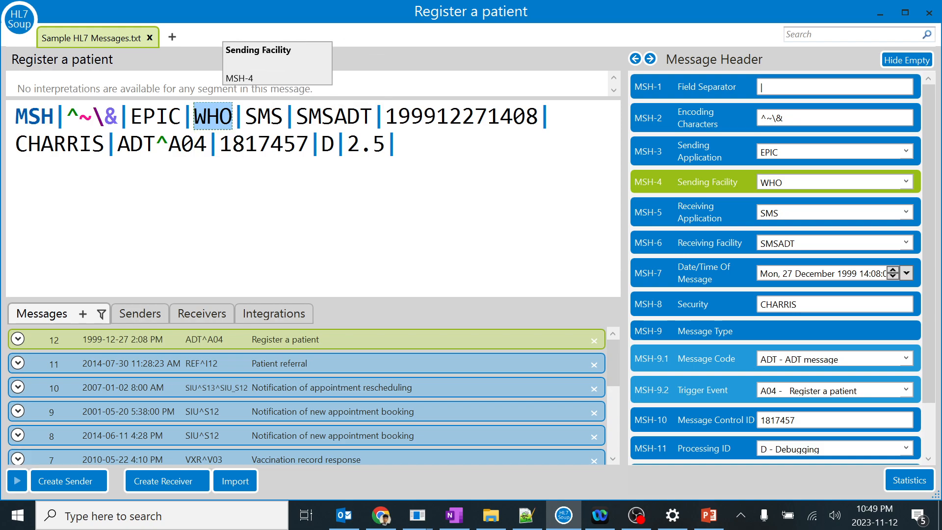
pyautogui.click(155, 116)
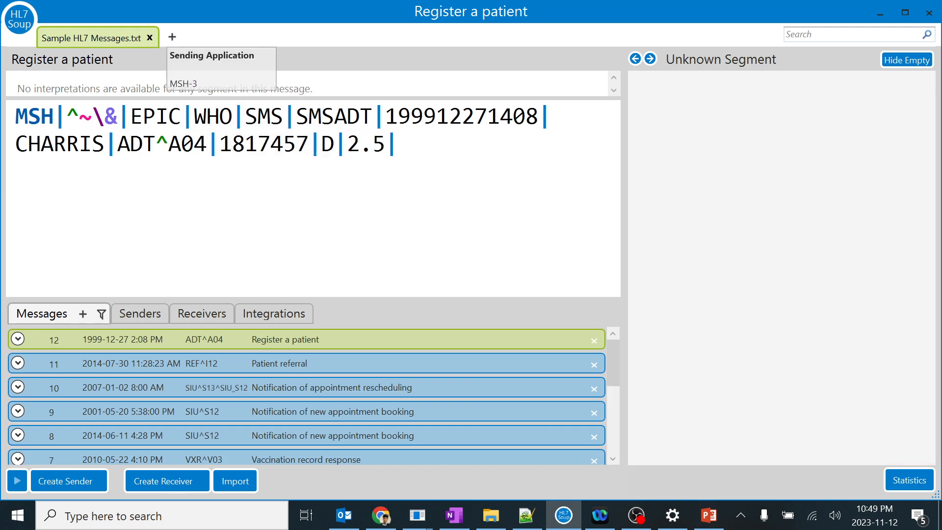
pyautogui.click(155, 115)
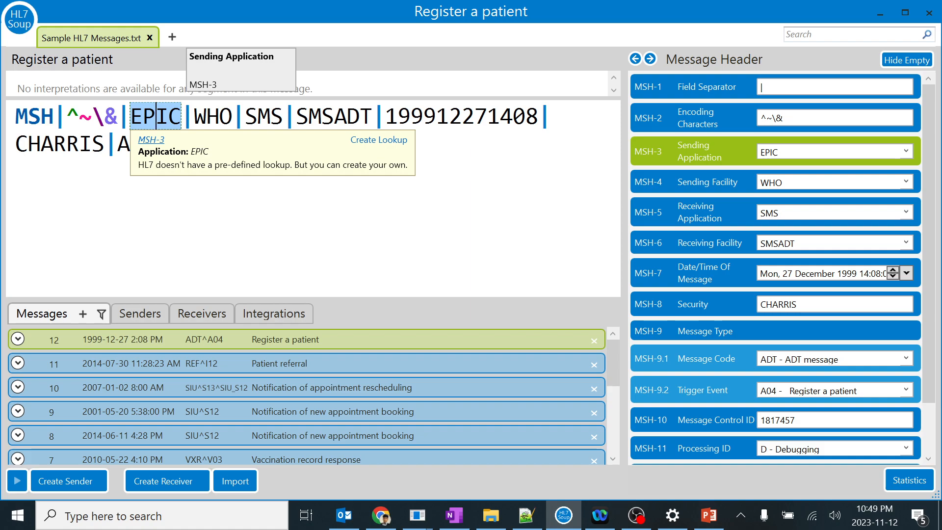
pyautogui.moveTo(212, 116)
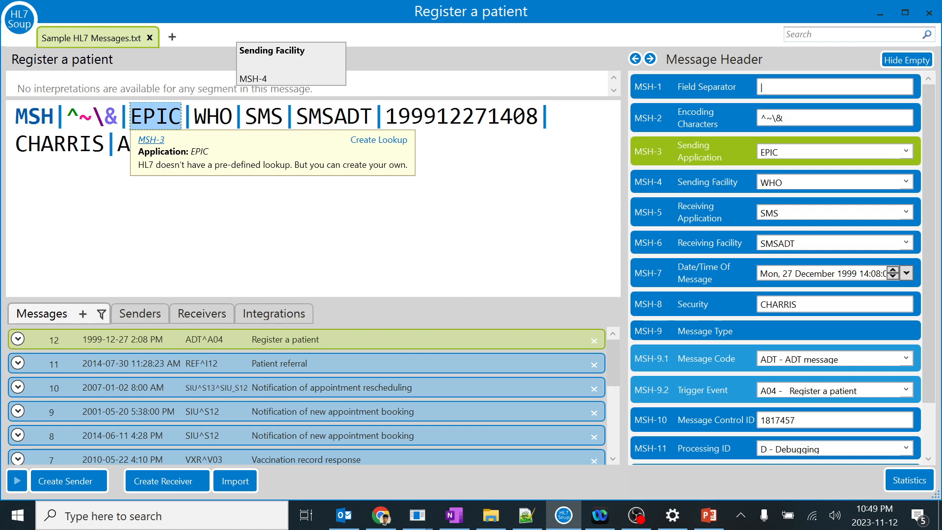
pyautogui.click(263, 116)
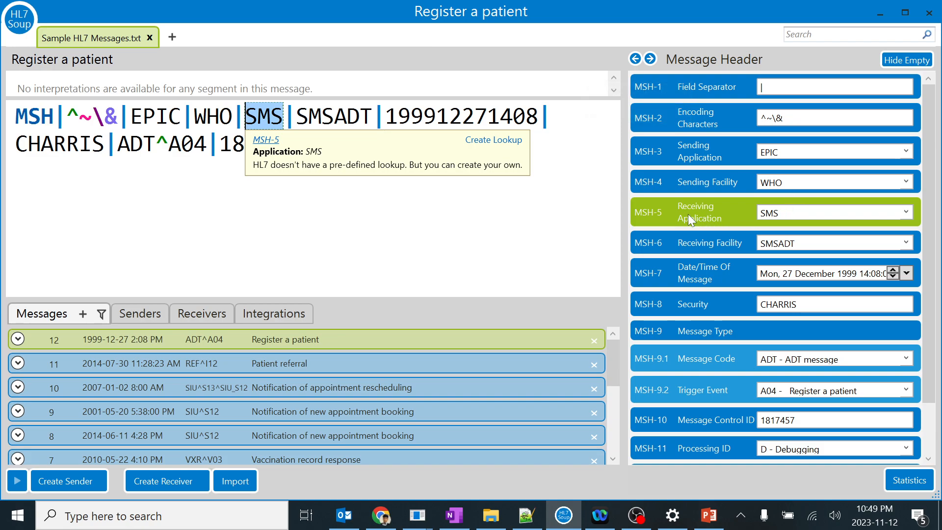
pyautogui.moveTo(715, 220)
pyautogui.write('FBI')
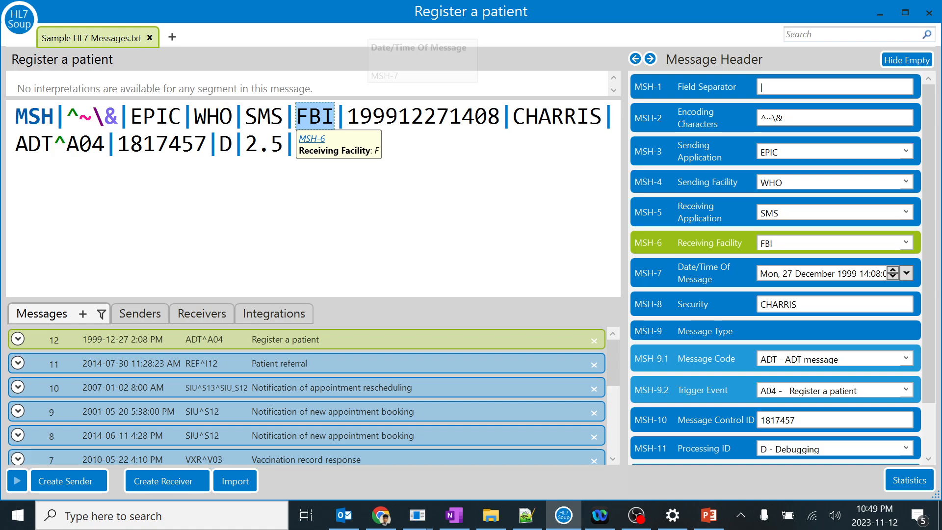
pyautogui.click(262, 117)
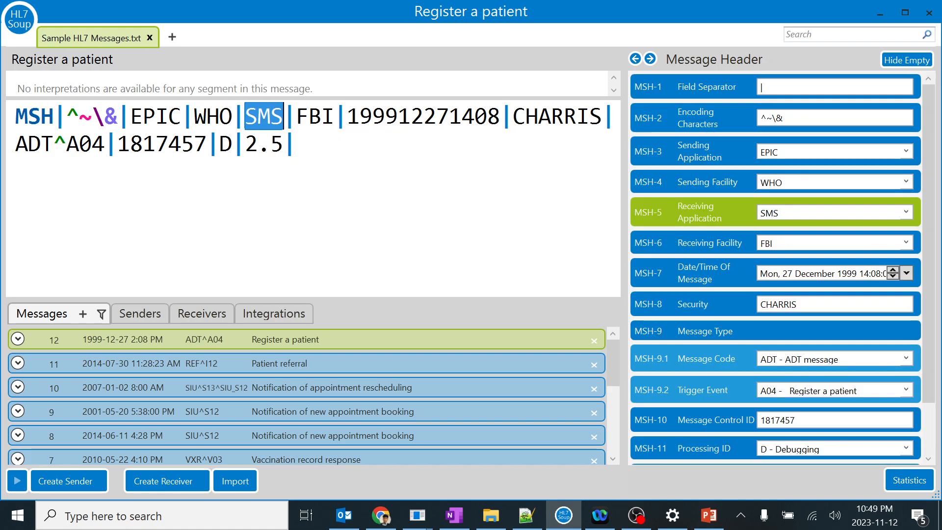
pyautogui.click(154, 116)
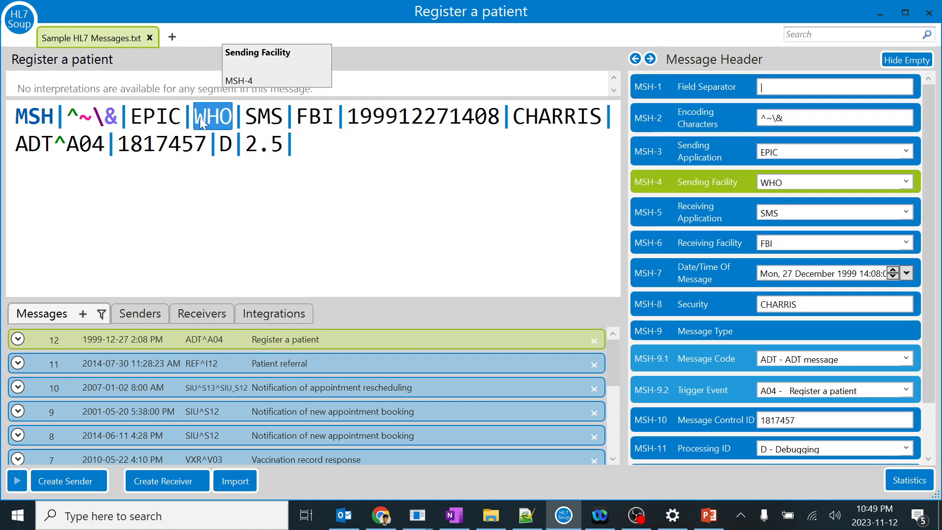
pyautogui.click(315, 116)
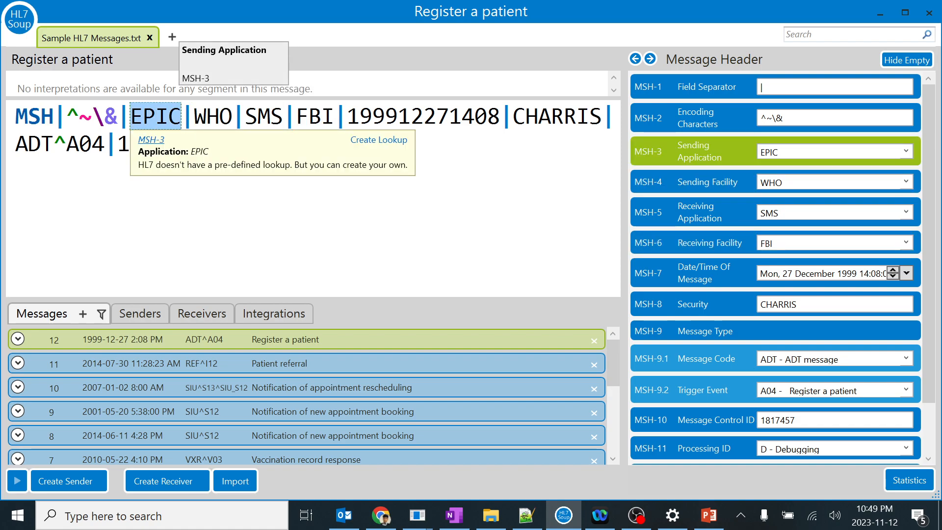
pyautogui.click(314, 116)
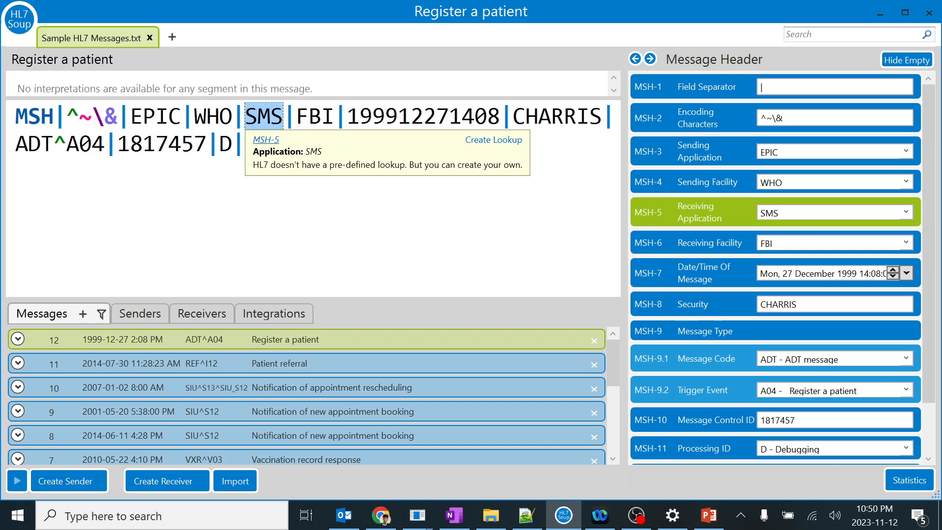
pyautogui.write('2.5|')
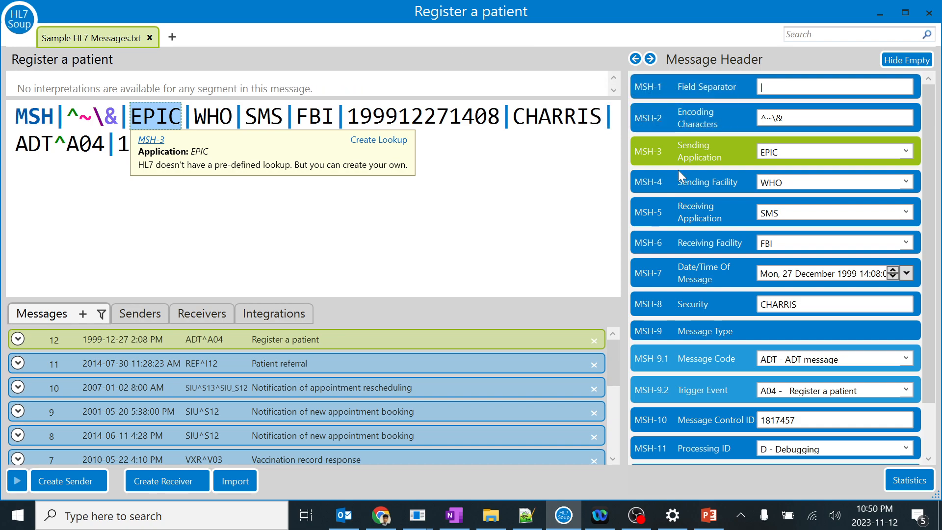
pyautogui.moveTo(706, 191)
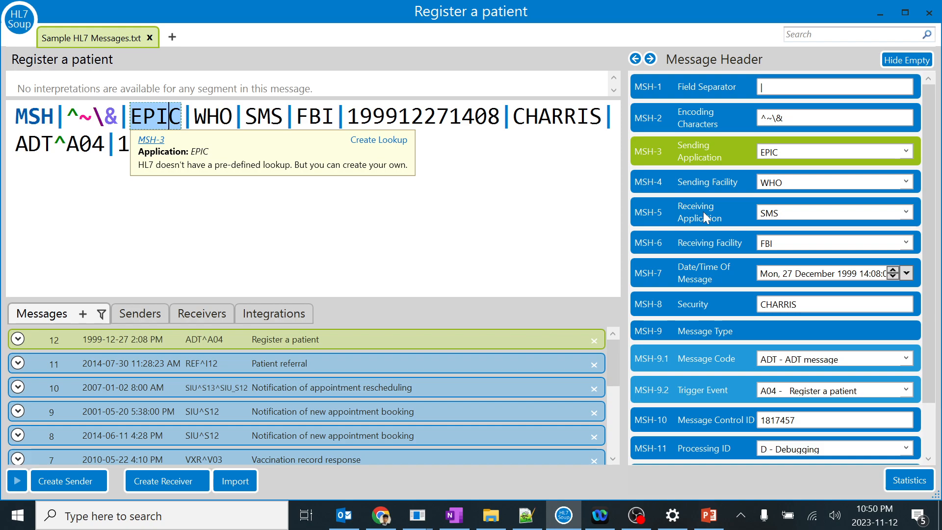
pyautogui.moveTo(712, 248)
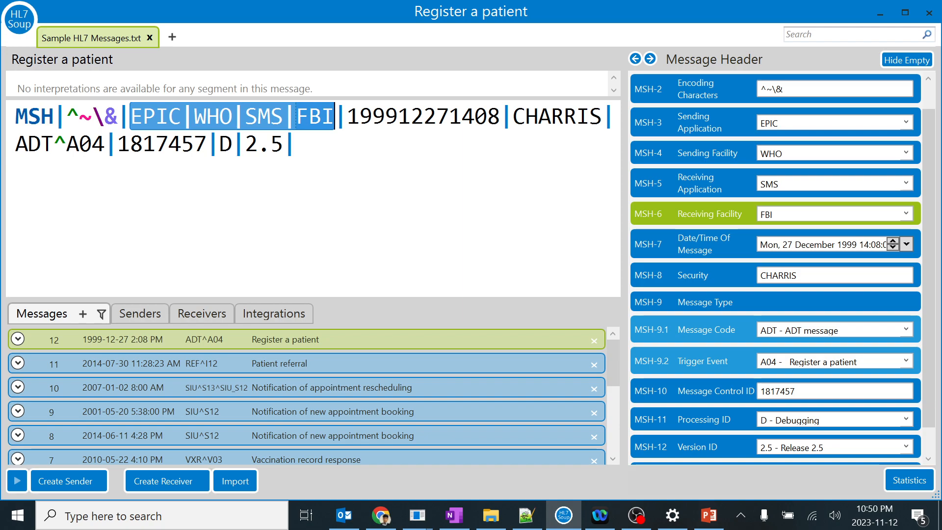
pyautogui.moveTo(204, 117)
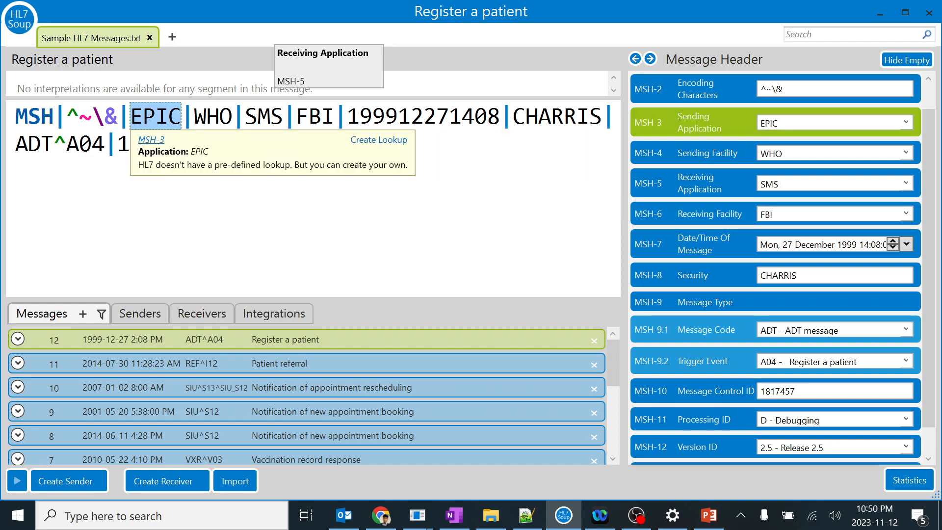
# - Check the SMS receiving application, then move outside the header fields to clear the breakdown
pyautogui.click(263, 116)
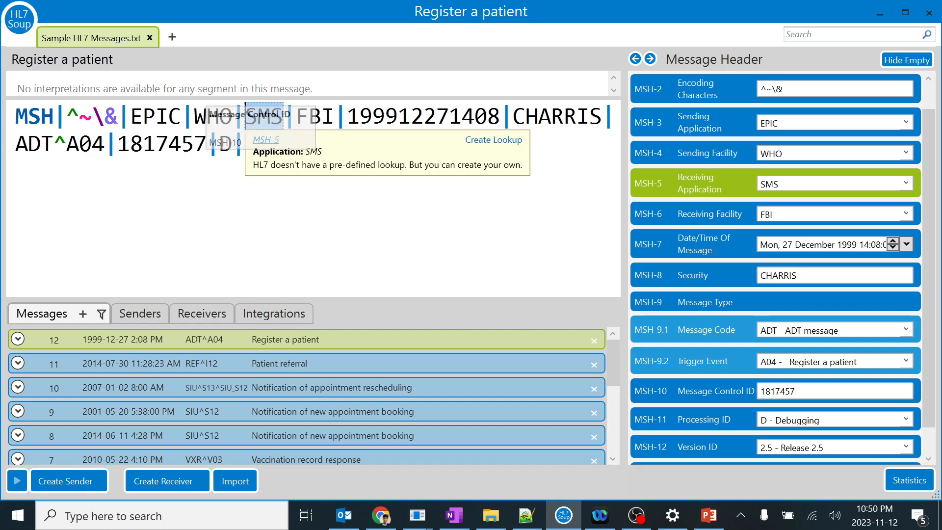
pyautogui.click(423, 117)
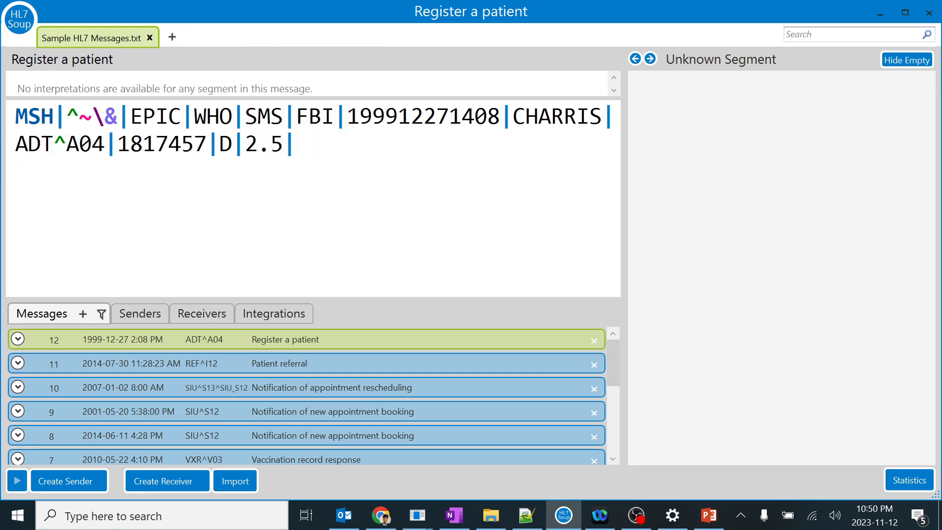
# - Select the encoding characters, MSH name and EPIC fields to restore the Message Header breakdown
pyautogui.click(155, 116)
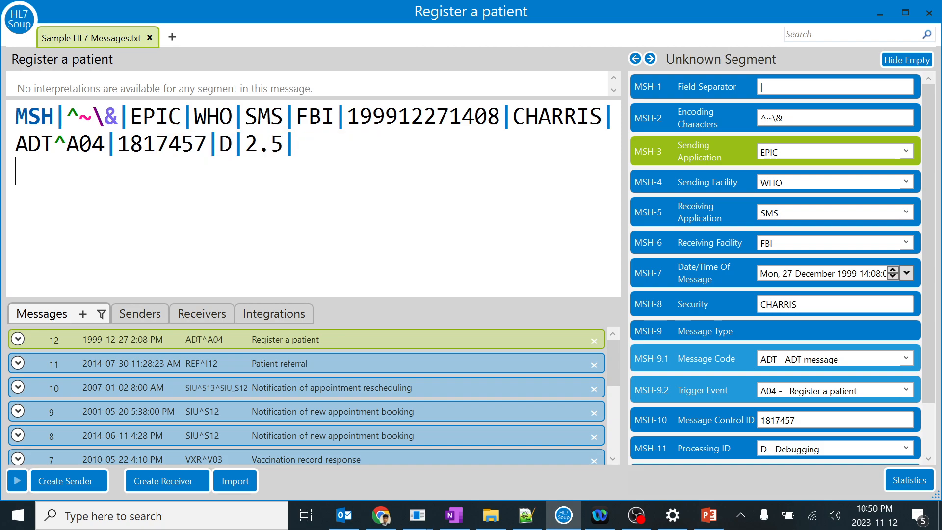
pyautogui.click(90, 117)
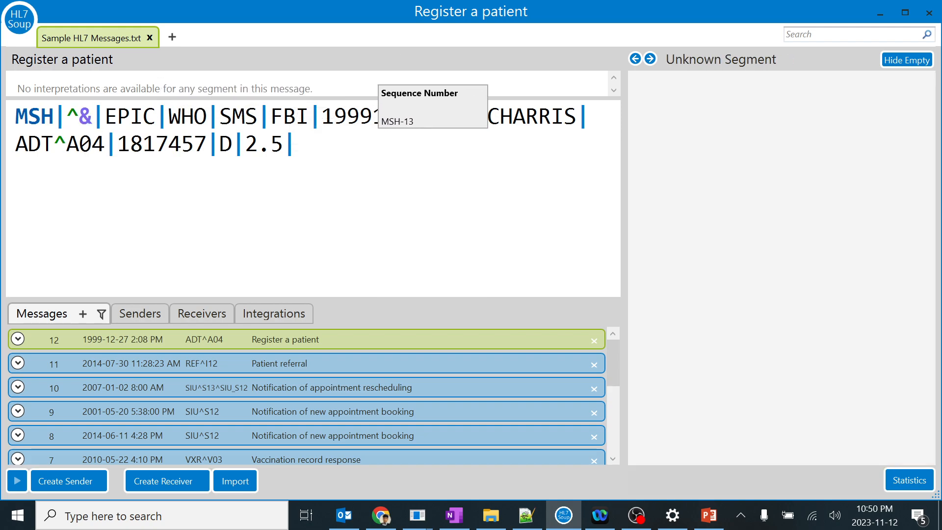
pyautogui.click(78, 116)
pyautogui.write('~\\')
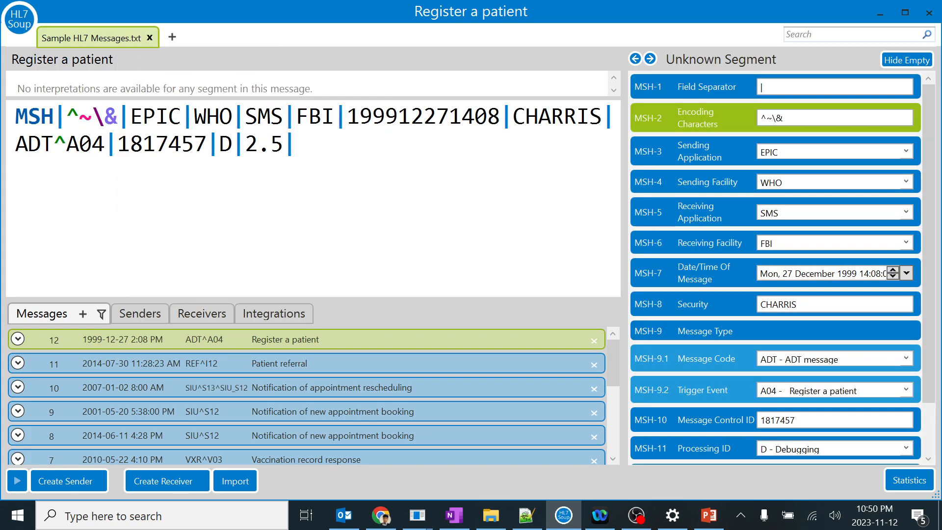
pyautogui.click(35, 116)
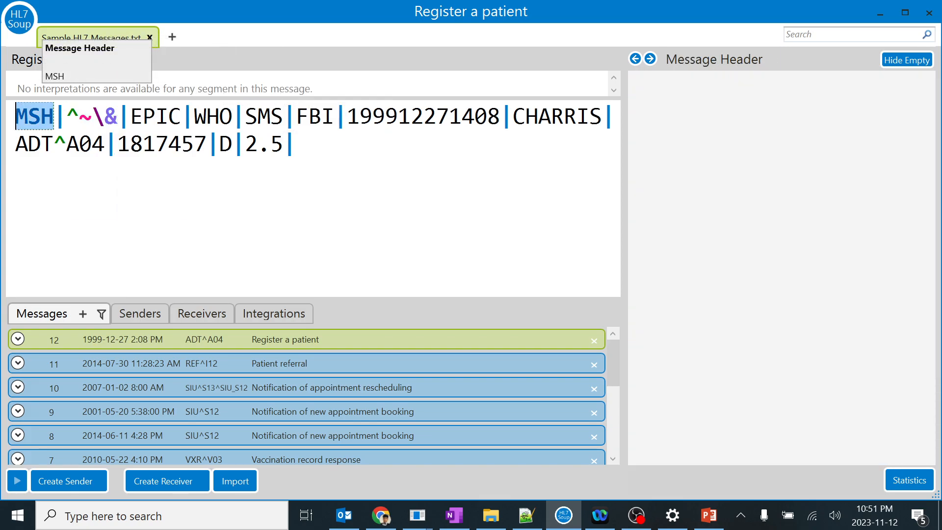
pyautogui.click(155, 117)
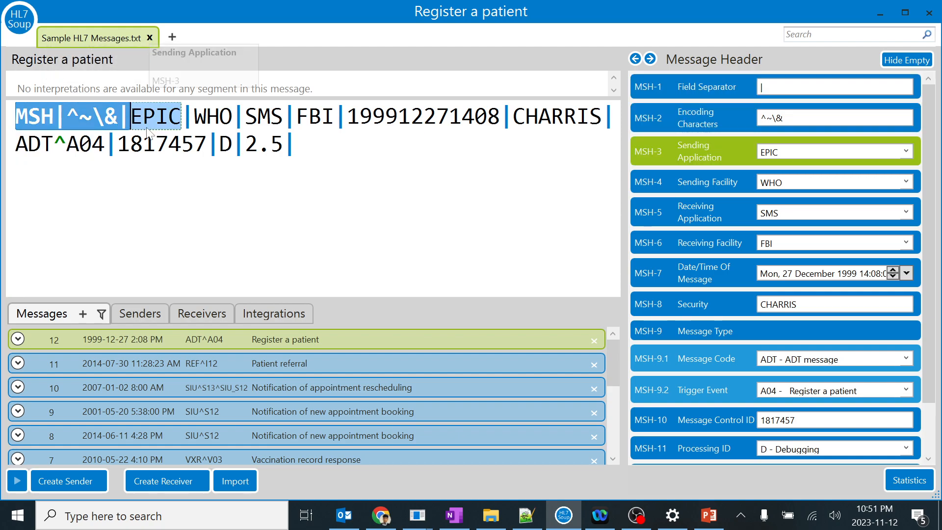